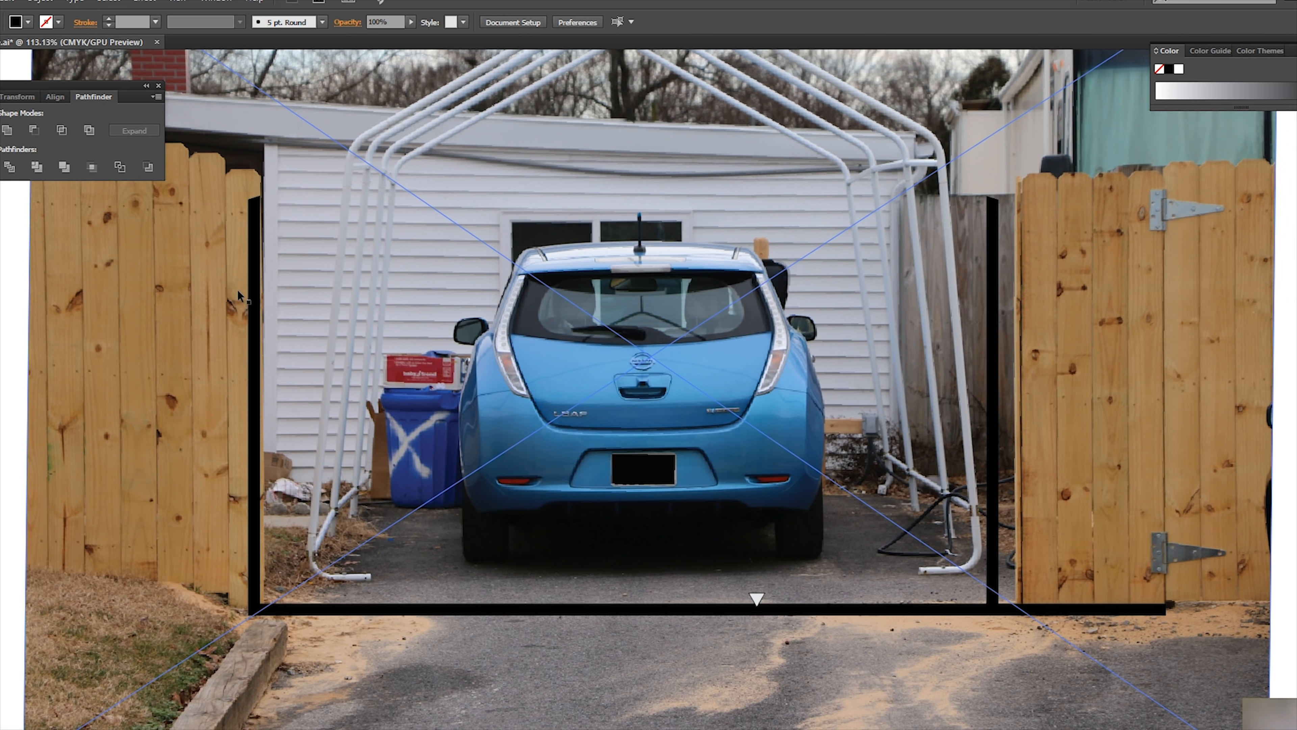
Place the large wedge-cut circle over the carport photo and ungroup it into separate pieces.
left_click(257, 402)
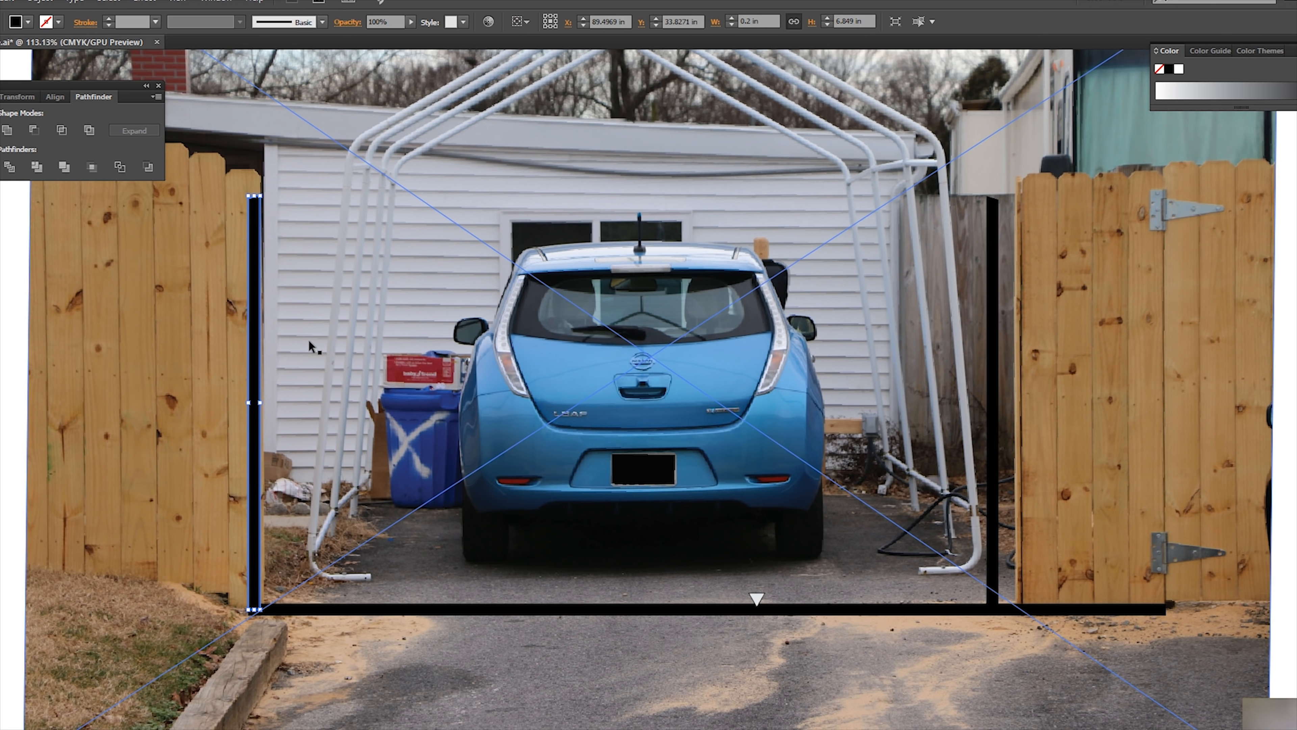
mouse_move(383, 694)
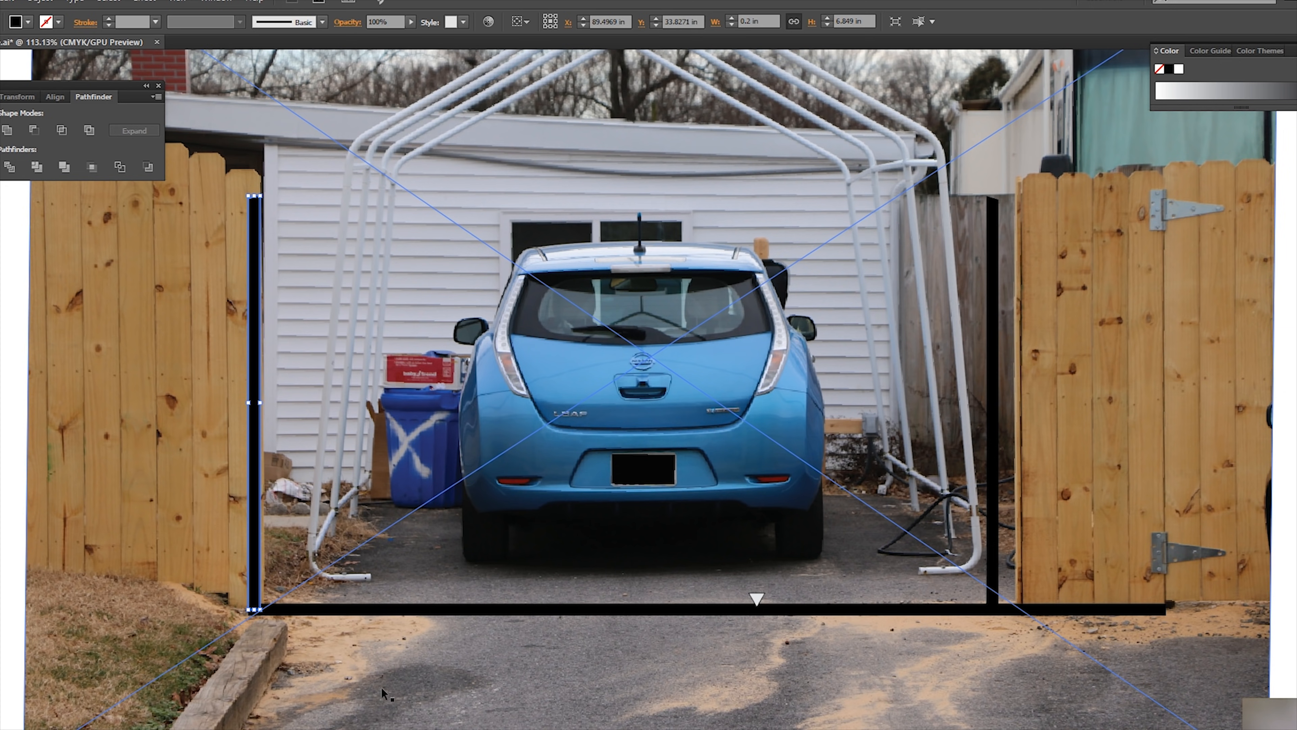
left_click(390, 610)
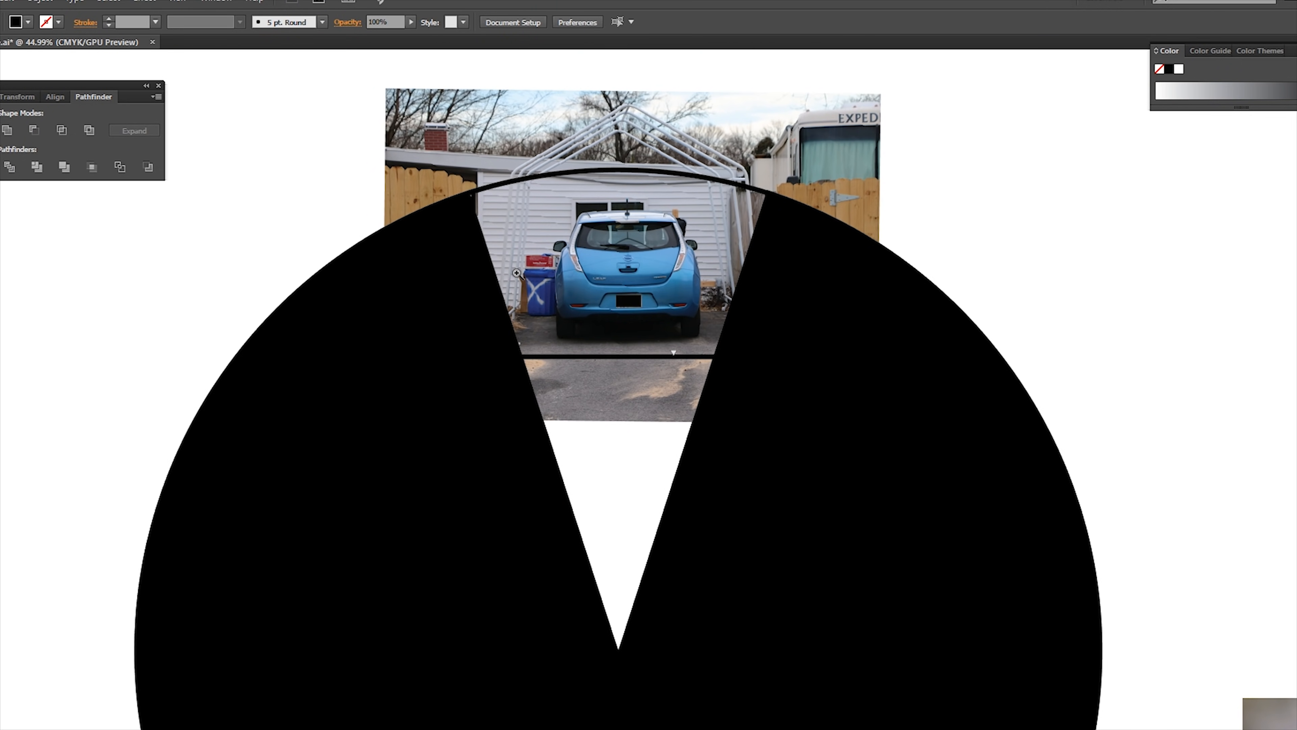
left_click(269, 41)
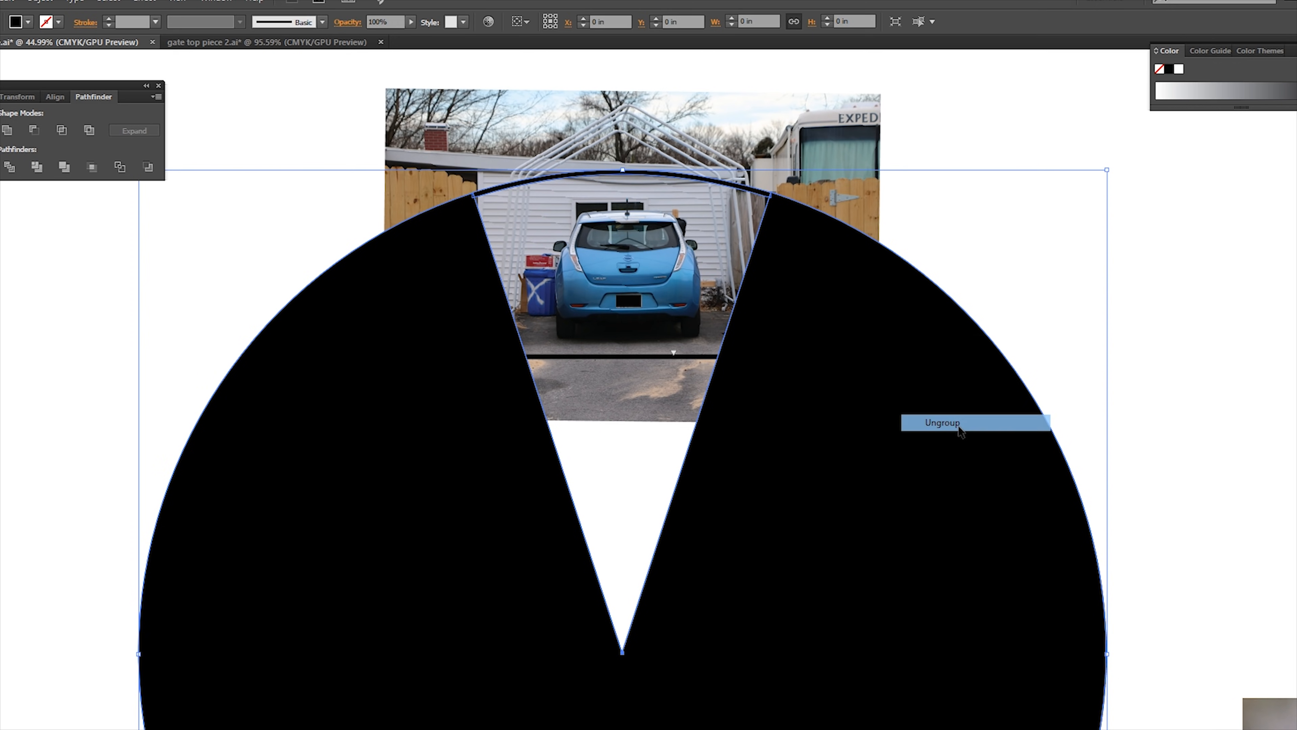
left_click(943, 423)
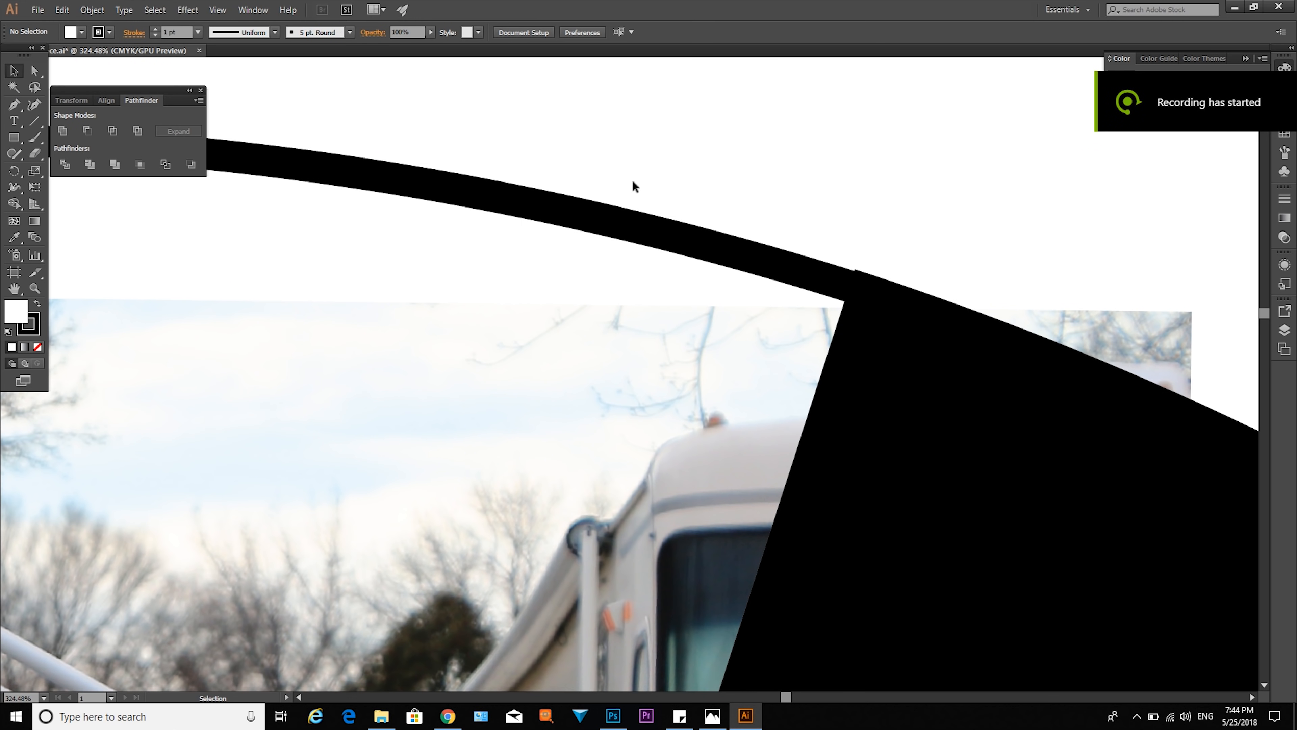
left_click(765, 351)
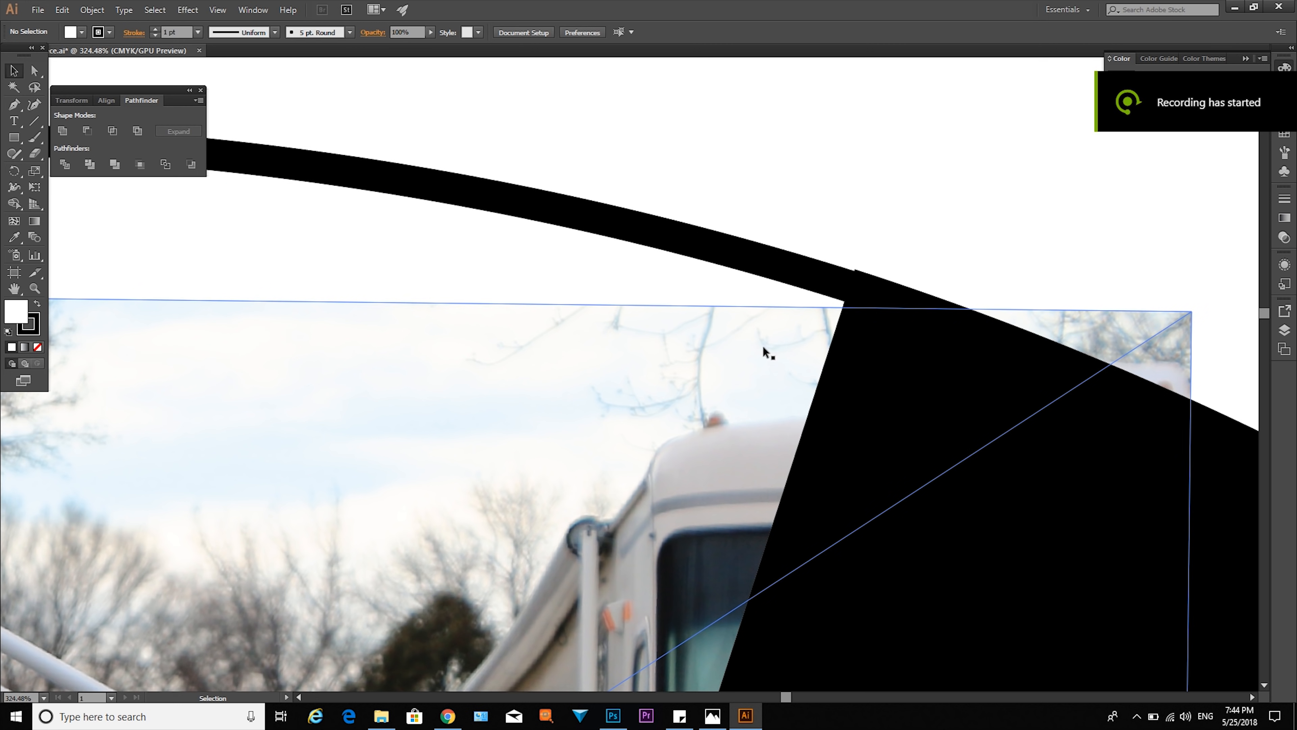